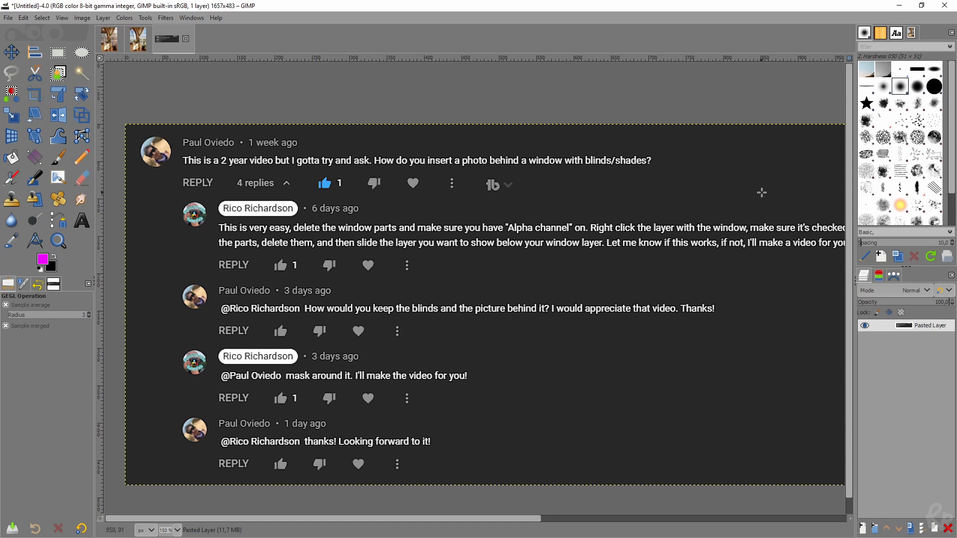
# Scroll the gimp.org home page toward the Download 2.10.28 button.
pyautogui.hscroll(3)
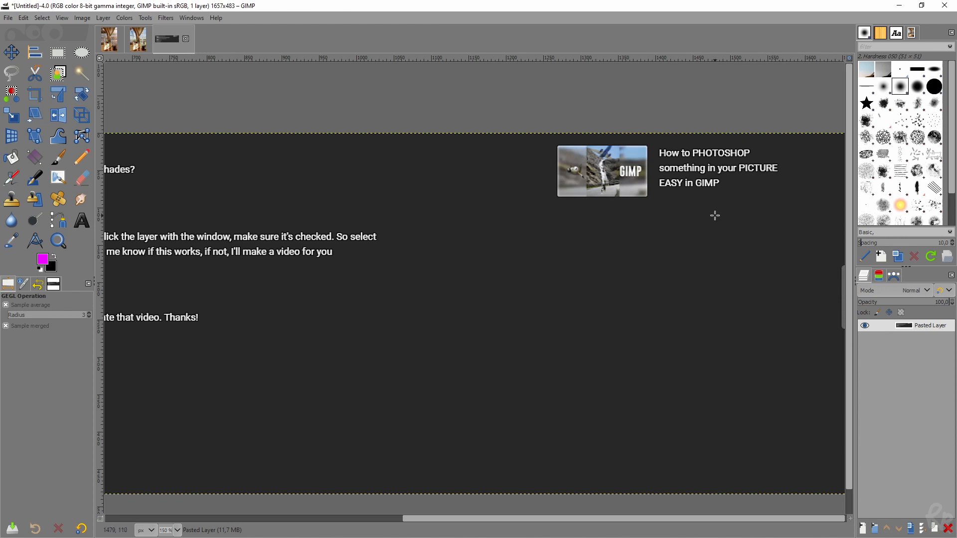
pyautogui.moveTo(369, 173)
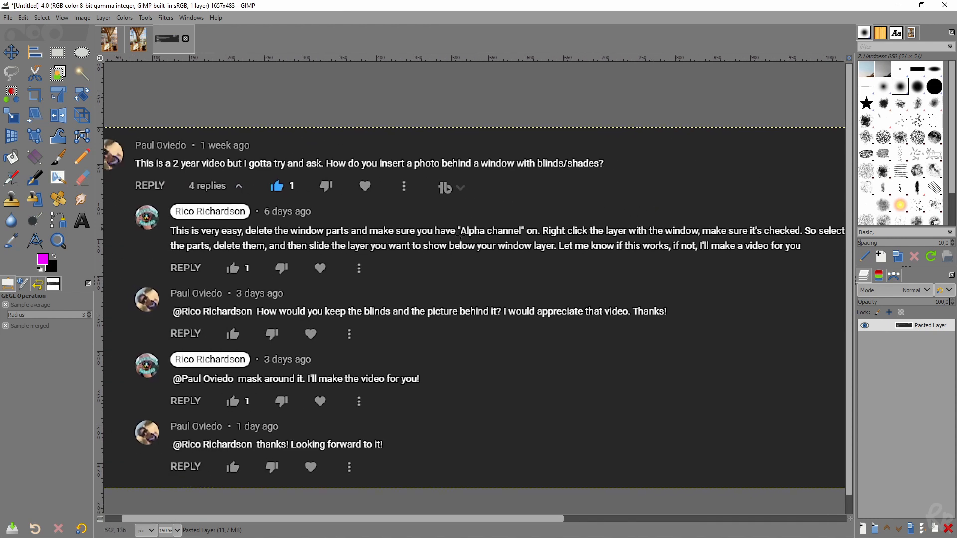
pyautogui.moveTo(392, 228)
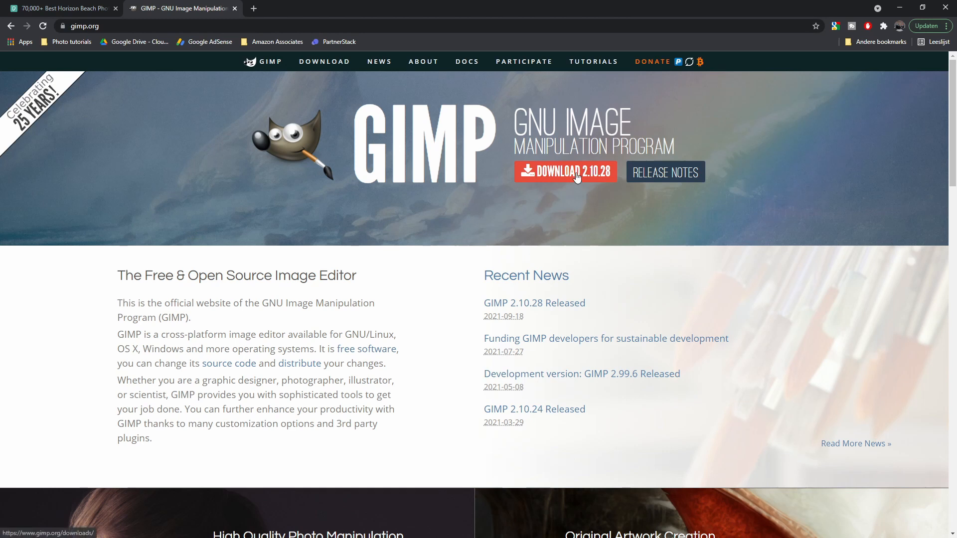
pyautogui.moveTo(565, 172)
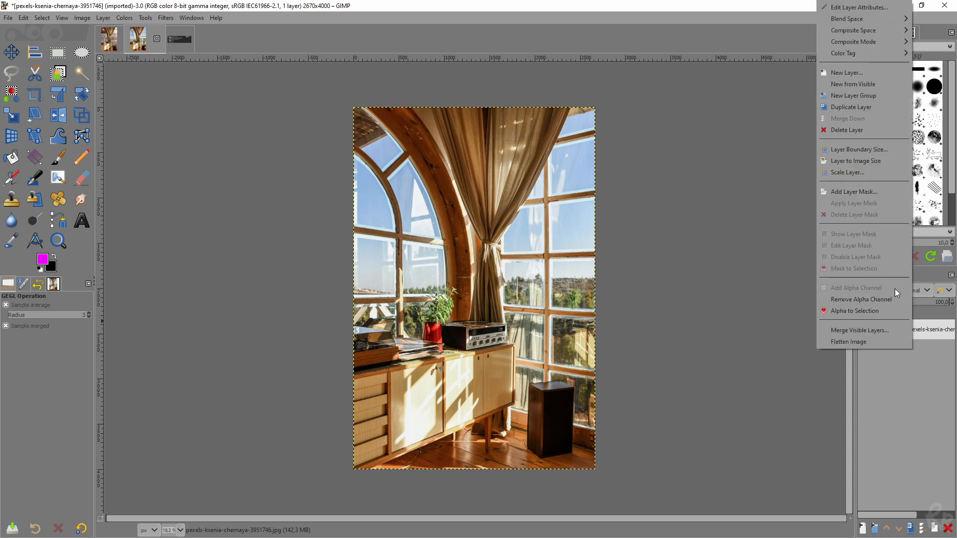
pyautogui.moveTo(858, 291)
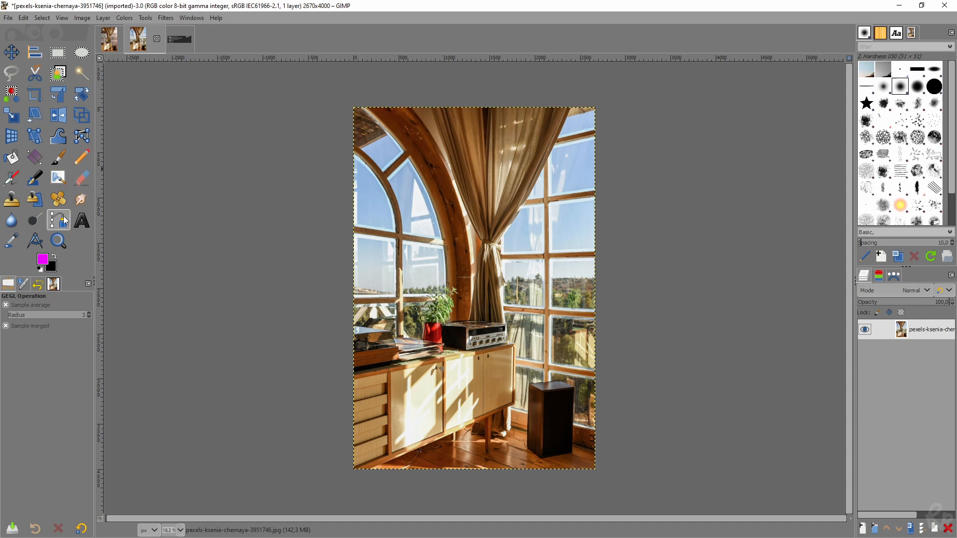
pyautogui.moveTo(59, 220)
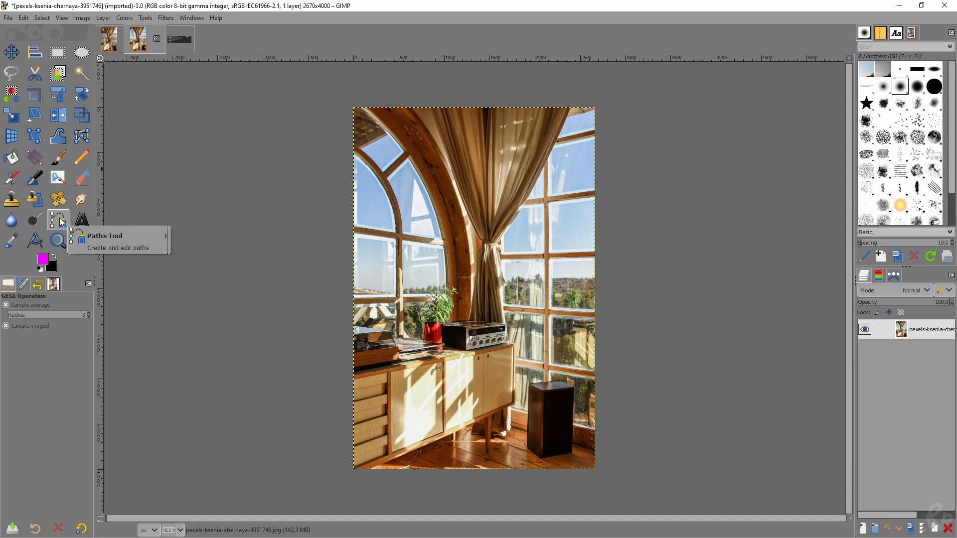
# Select the Paths Tool to trace the window panes.
pyautogui.click(58, 220)
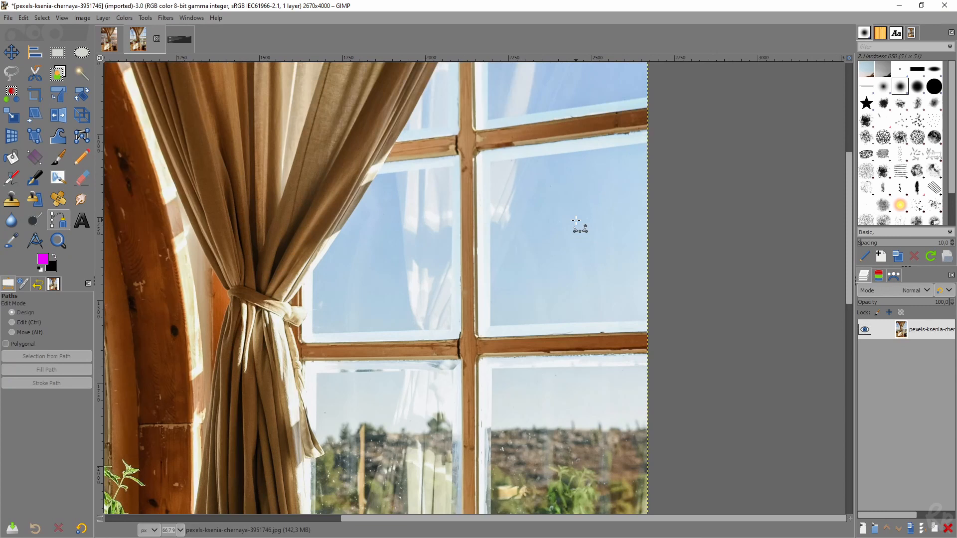
pyautogui.moveTo(420, 220)
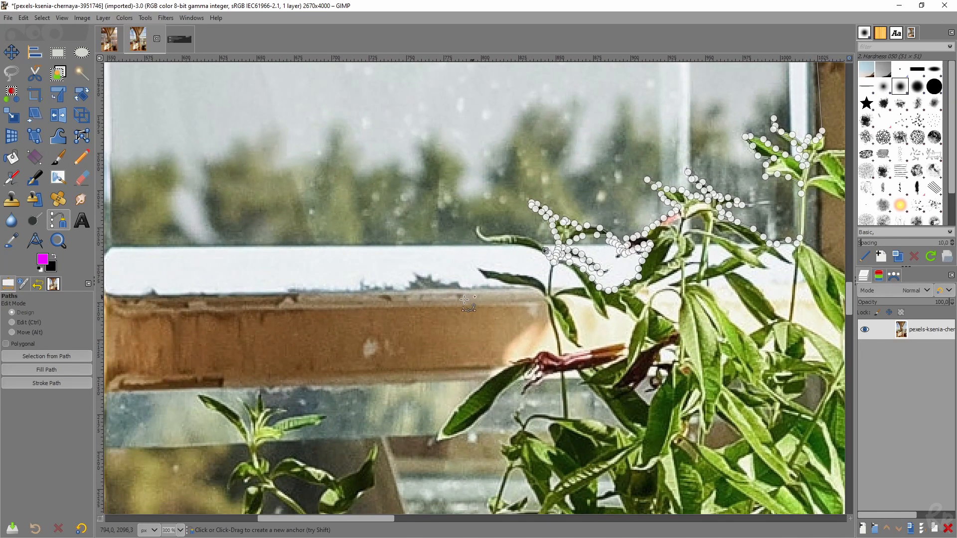
pyautogui.moveTo(572, 287)
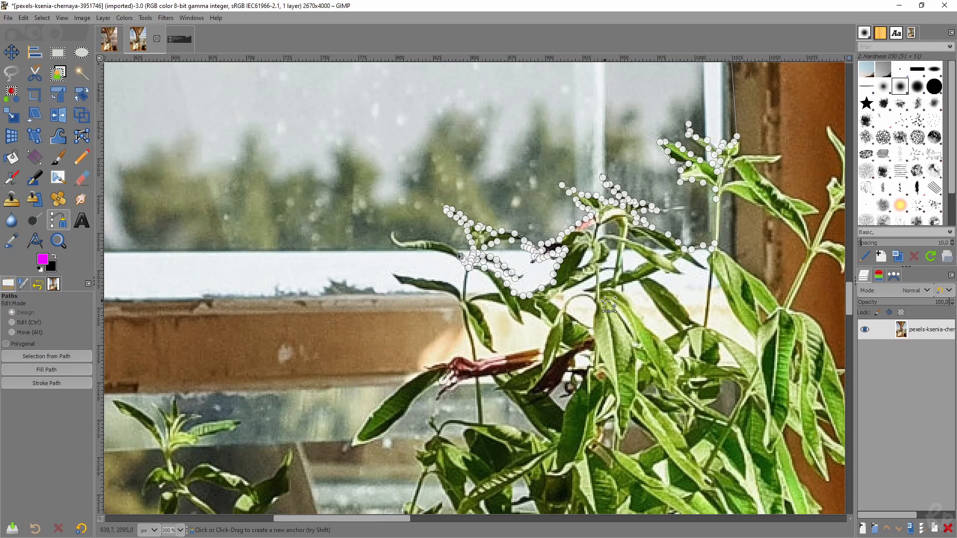
pyautogui.moveTo(607, 306)
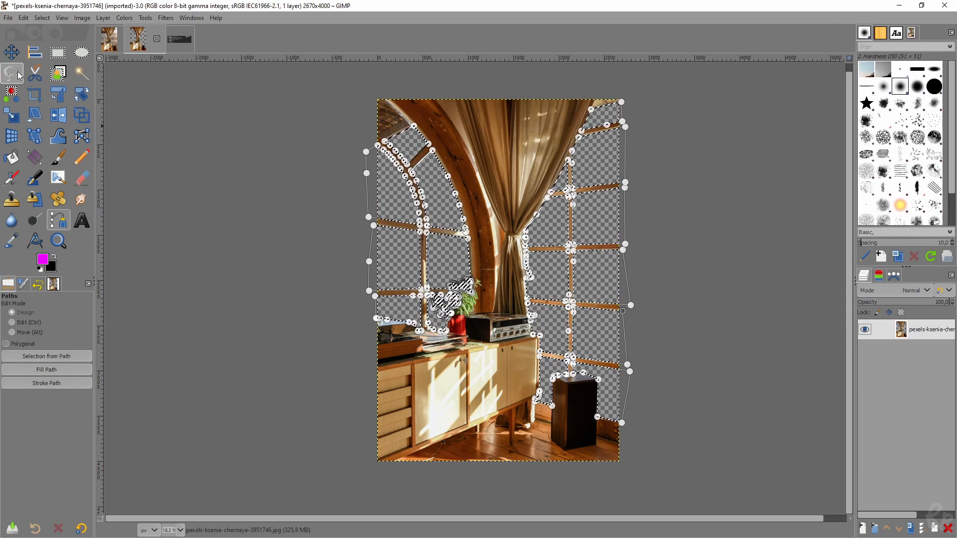
pyautogui.moveTo(11, 53)
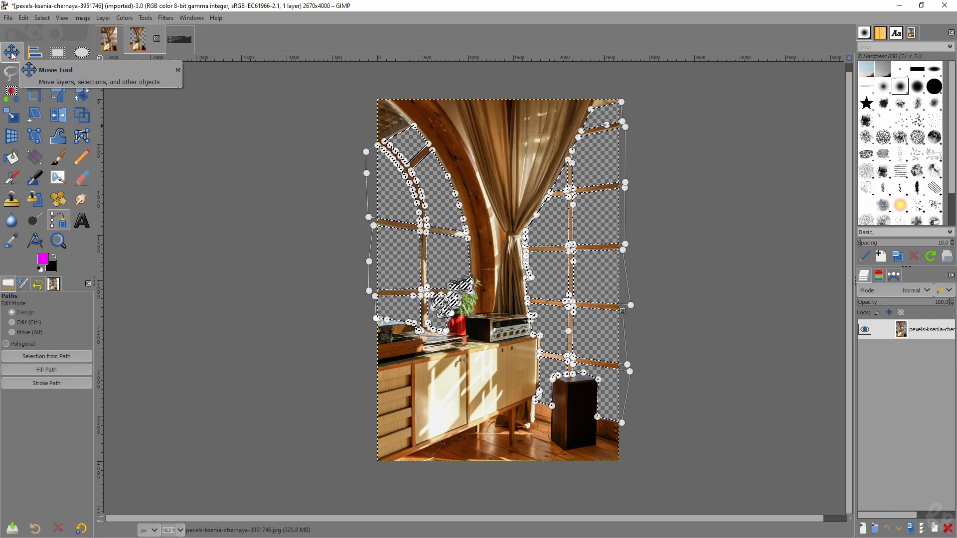
# Switch to the Move Tool after clearing the glass panes.
pyautogui.click(42, 17)
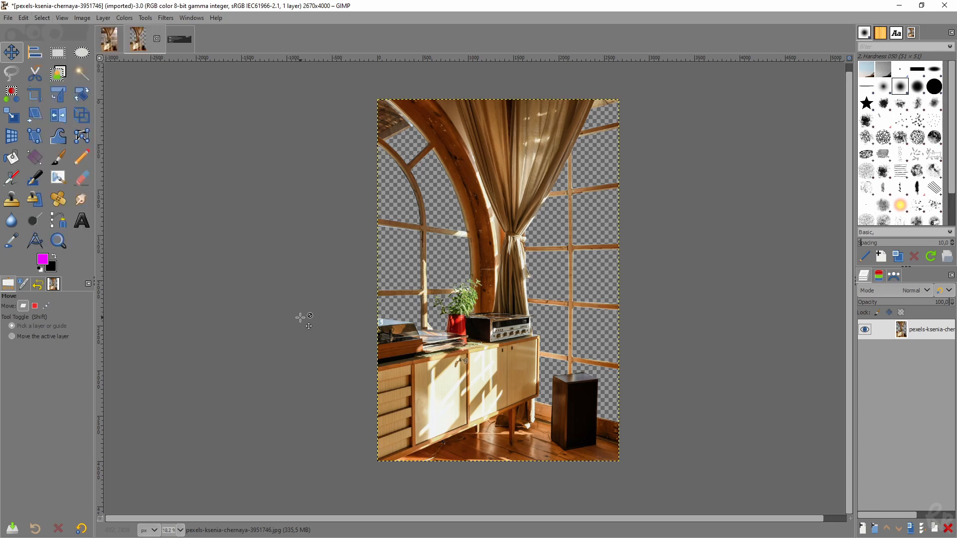
pyautogui.moveTo(304, 288)
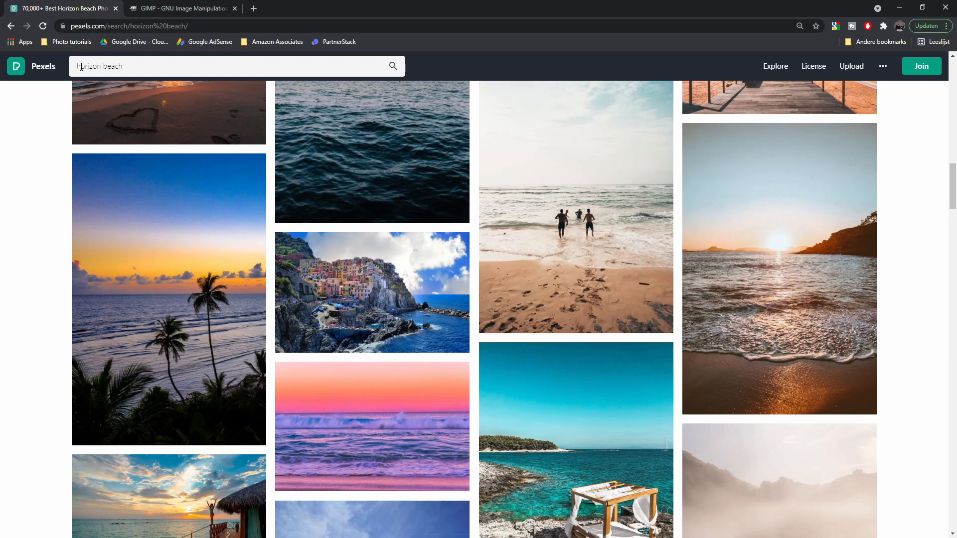
pyautogui.moveTo(799, 292)
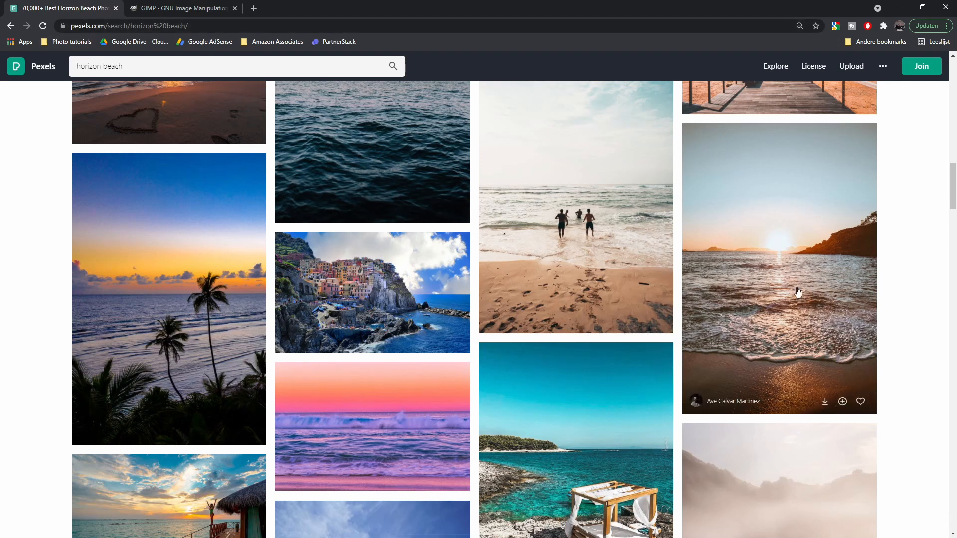
pyautogui.moveTo(809, 228)
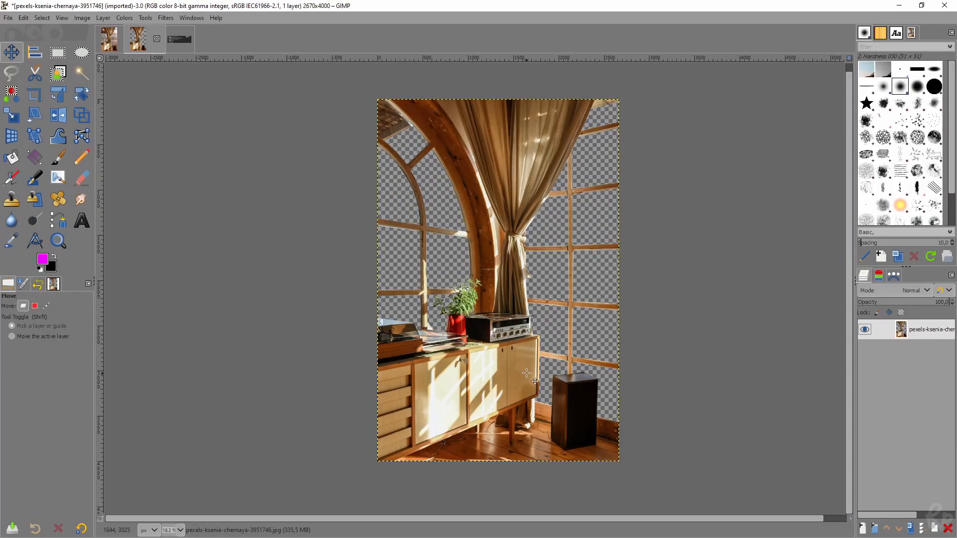
pyautogui.moveTo(417, 427)
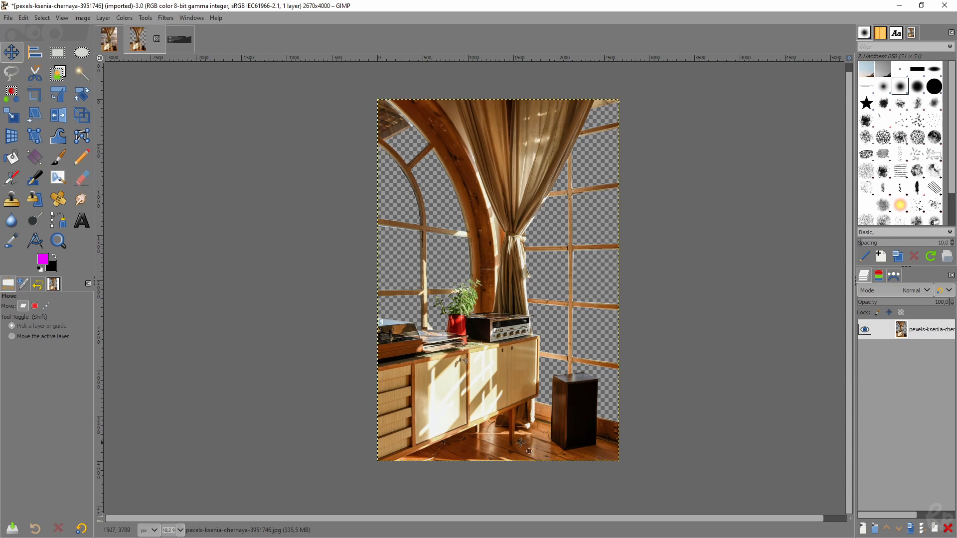
pyautogui.click(57, 52)
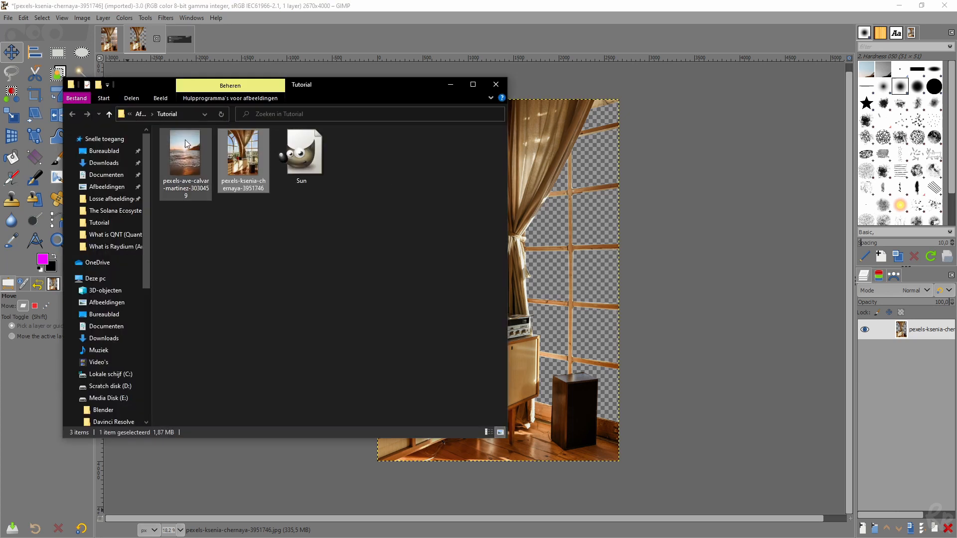
# Drag pexels-ave-calvar-martinez from the Tutorial folder onto the GIMP canvas as a new layer.
pyautogui.click(186, 152)
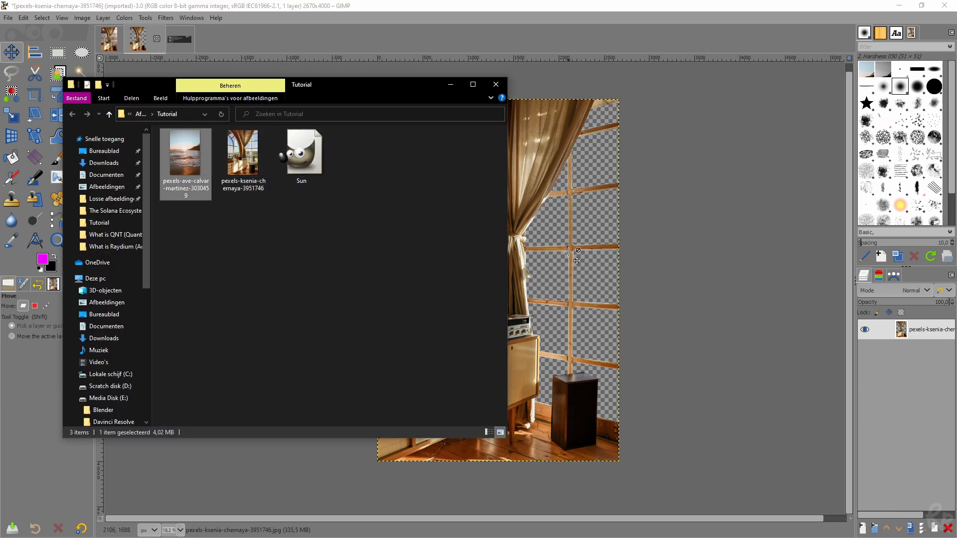
pyautogui.click(495, 85)
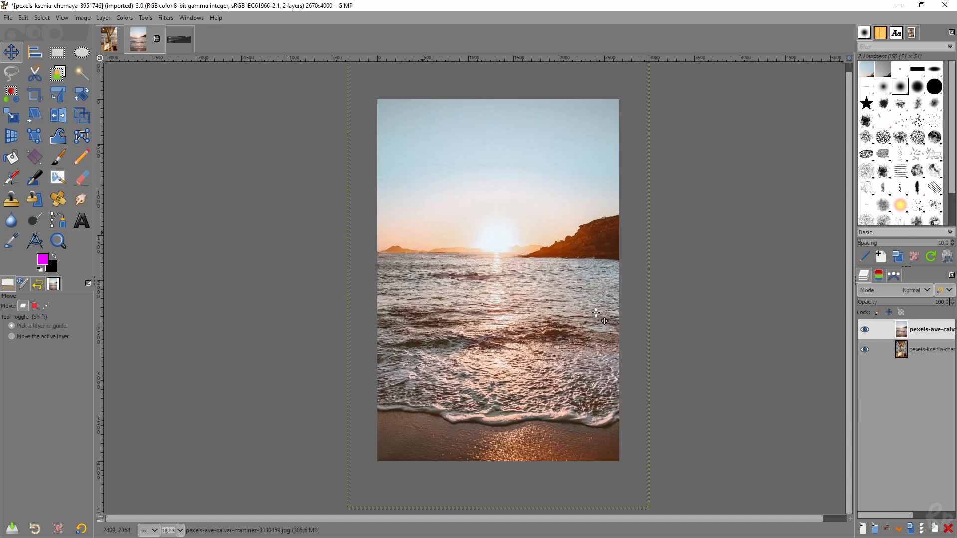
pyautogui.moveTo(528, 281)
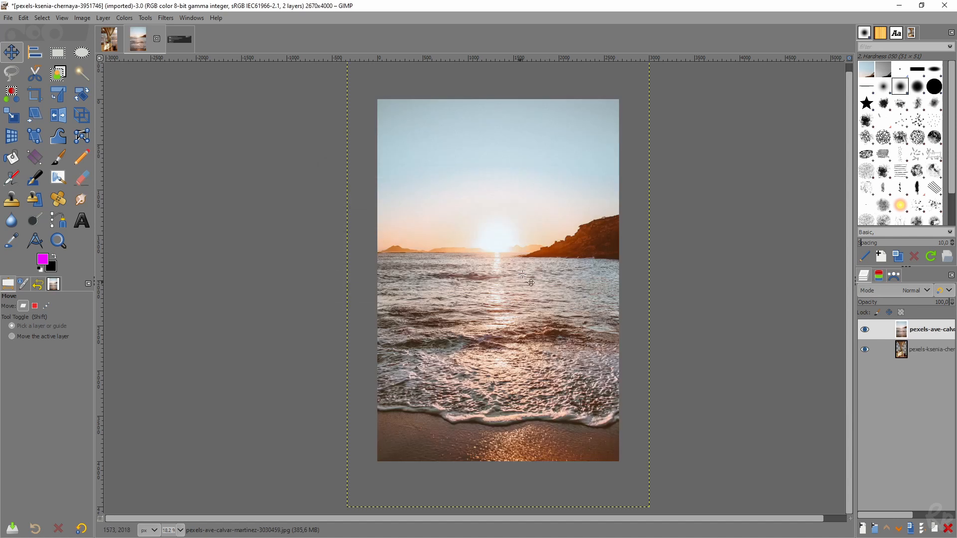
pyautogui.moveTo(524, 222)
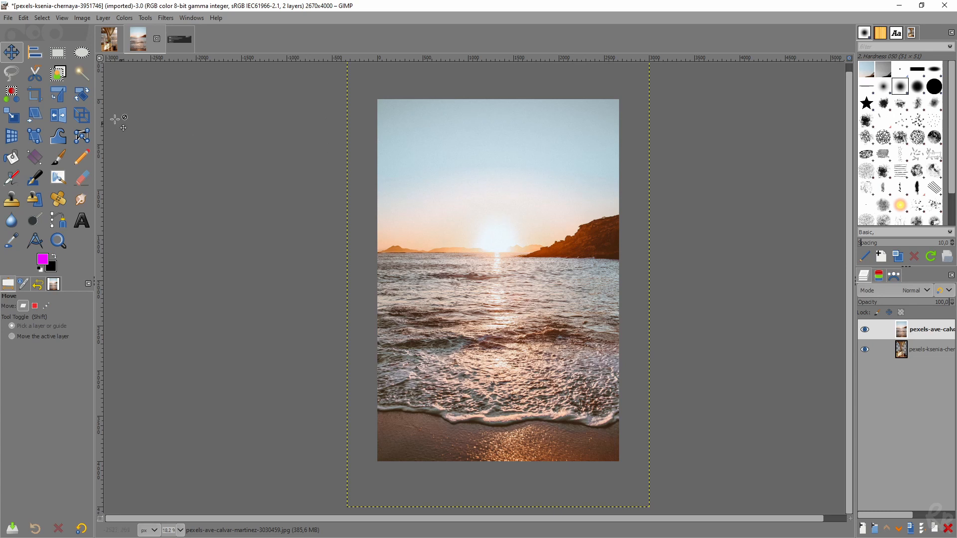
pyautogui.moveTo(481, 249)
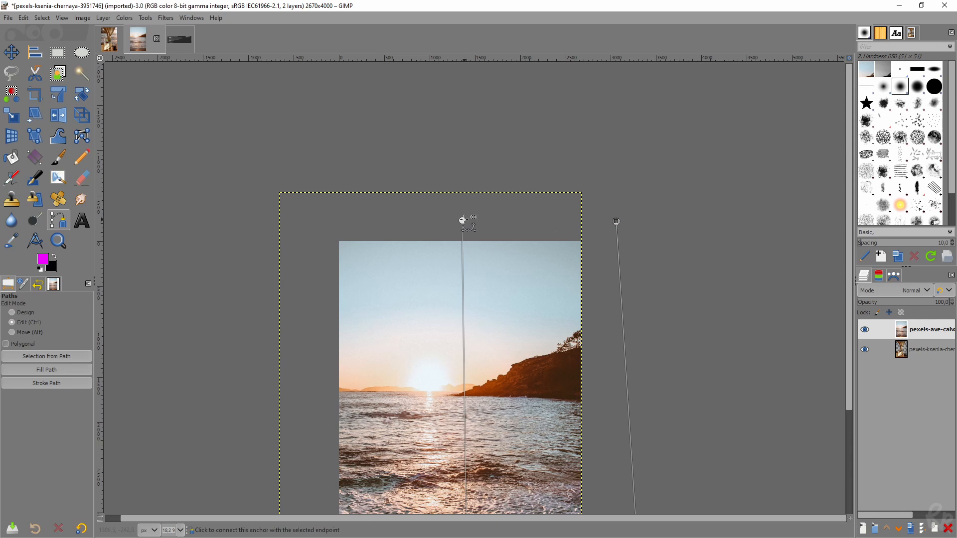
# Close the outline on the beach photo and paste the copied section as a new layer via Edit.
pyautogui.click(462, 220)
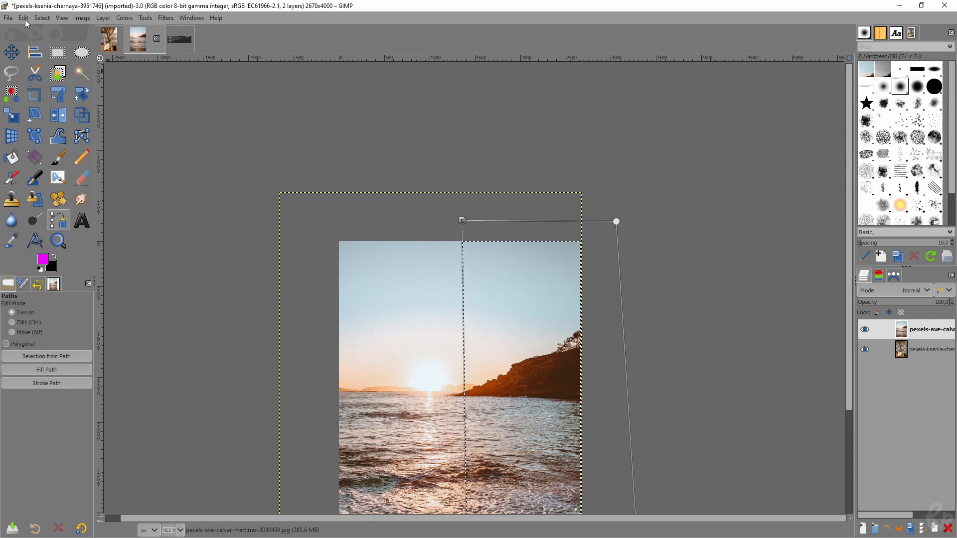
pyautogui.click(22, 18)
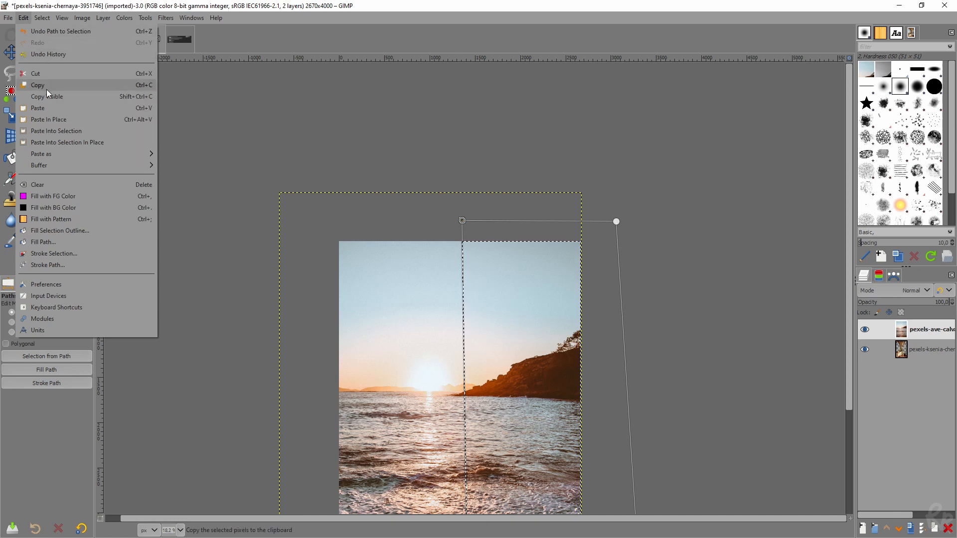
pyautogui.click(37, 84)
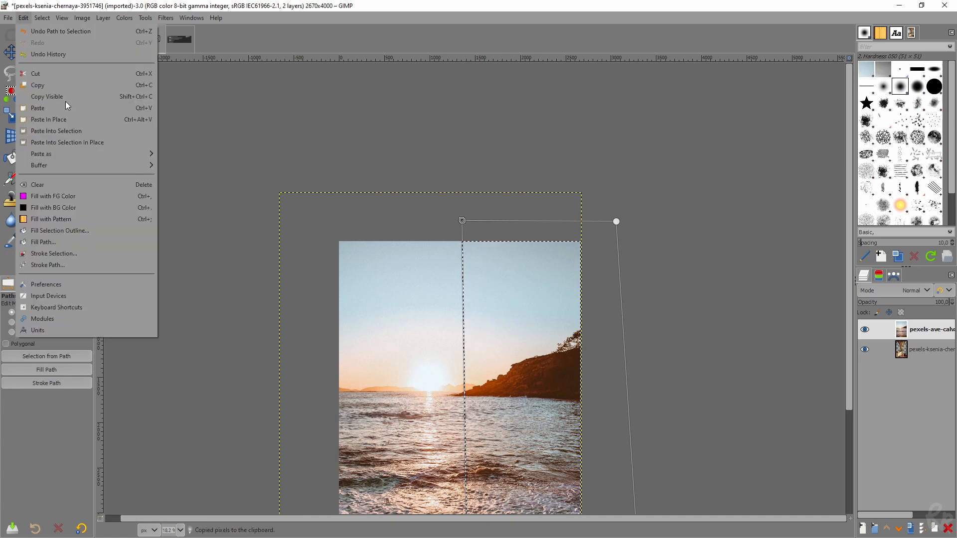
pyautogui.click(37, 109)
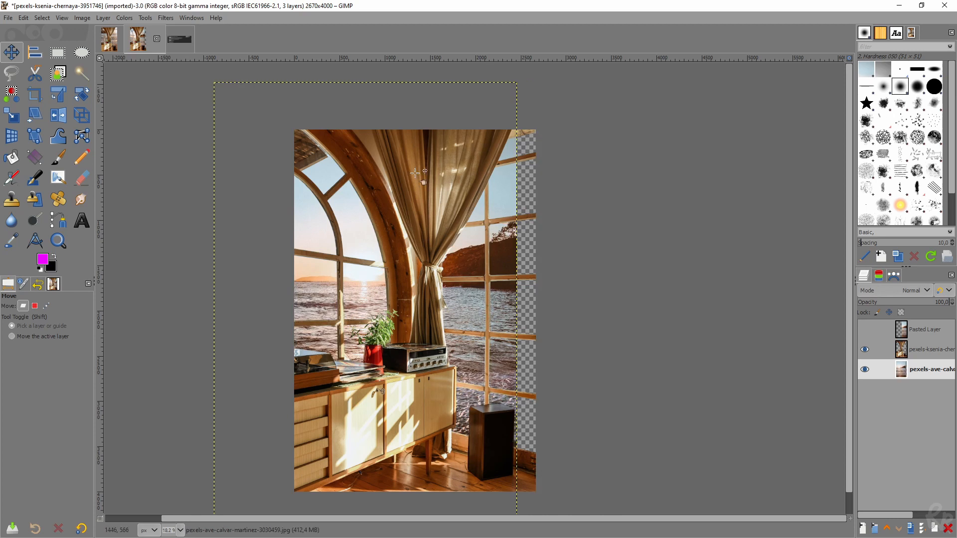
pyautogui.moveTo(800, 220)
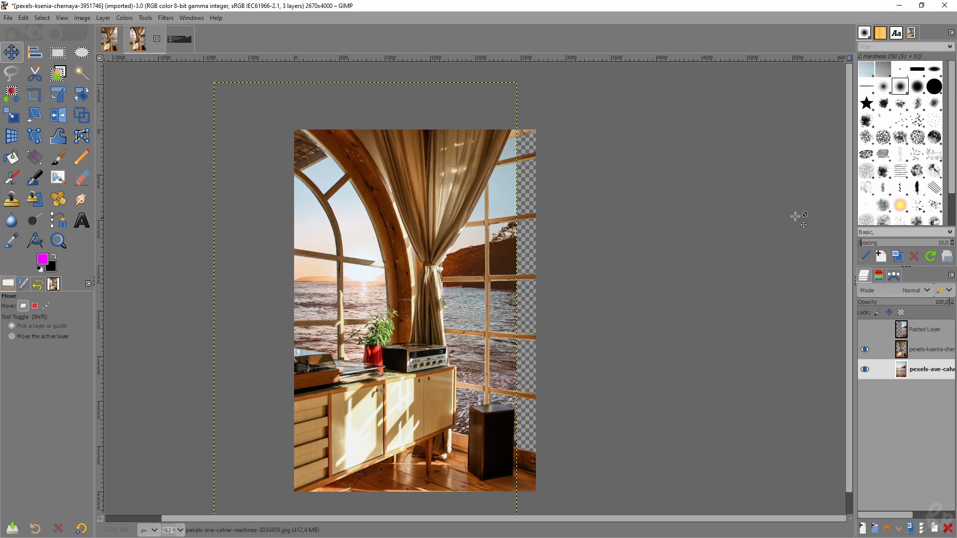
pyautogui.moveTo(335, 427)
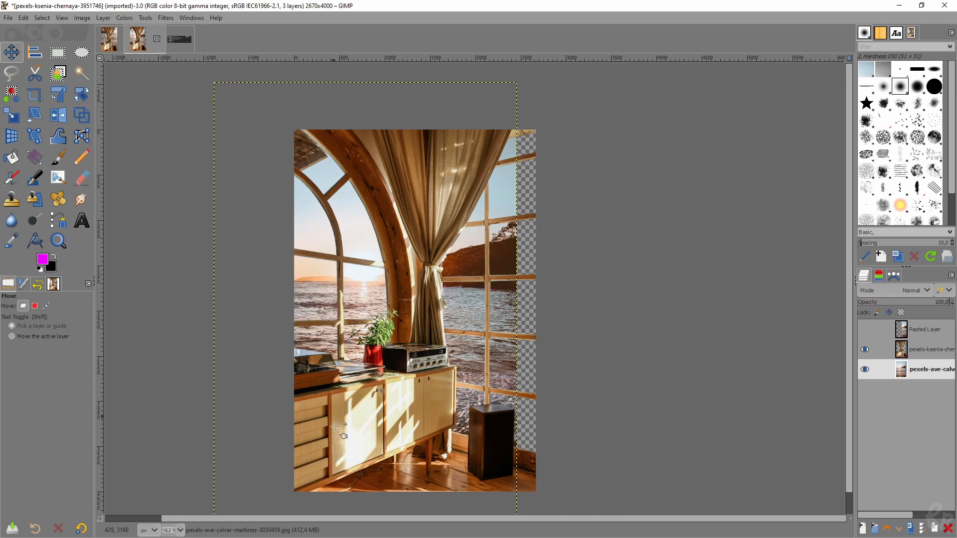
pyautogui.moveTo(369, 278)
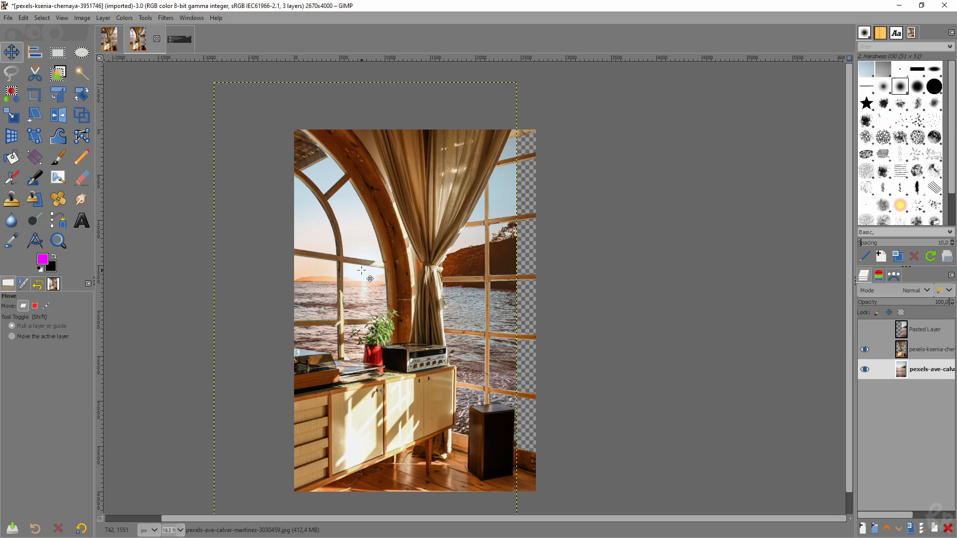
# Drag the beach layer right and up so the sea and sunset sit behind the right windows.
pyautogui.moveTo(370, 280); pyautogui.dragTo(479, 277)
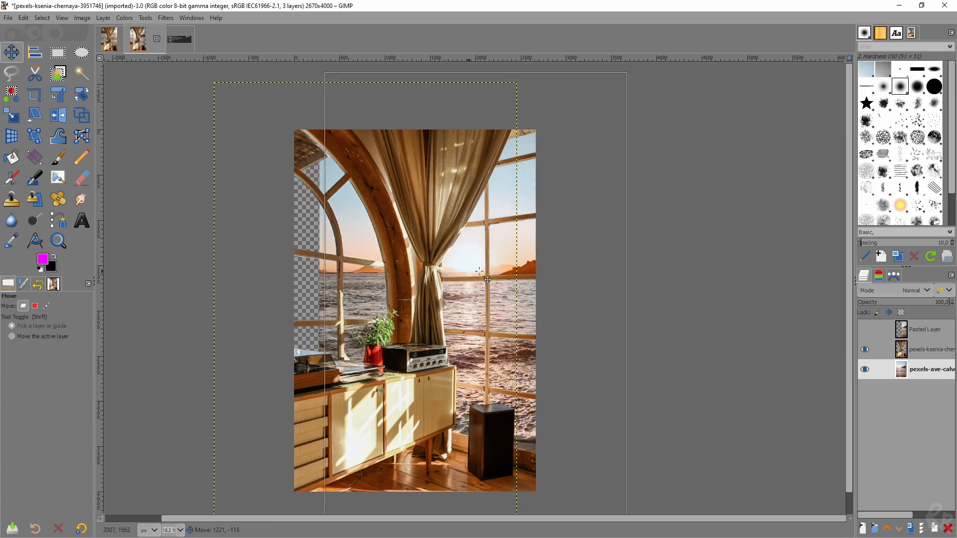
pyautogui.moveTo(479, 271); pyautogui.dragTo(523, 266)
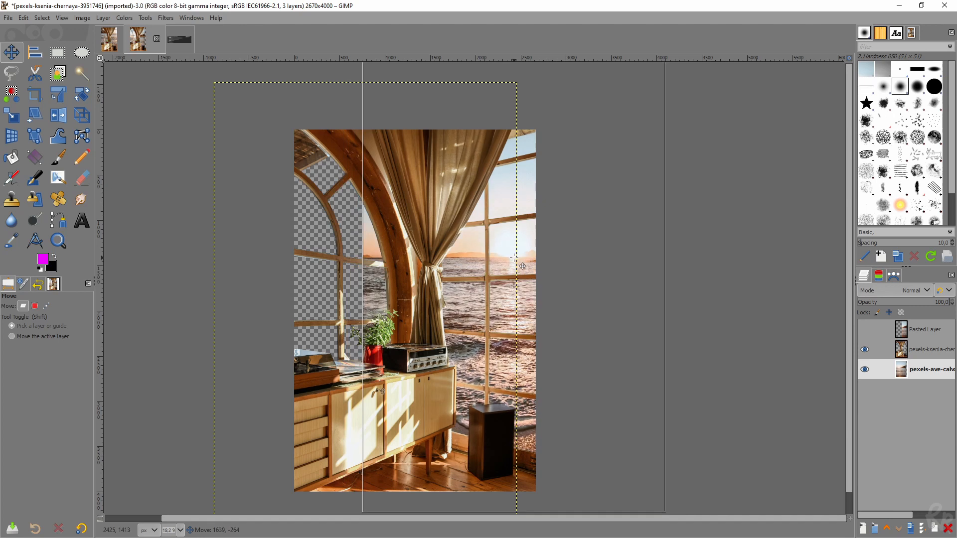
pyautogui.moveTo(523, 266); pyautogui.dragTo(525, 257)
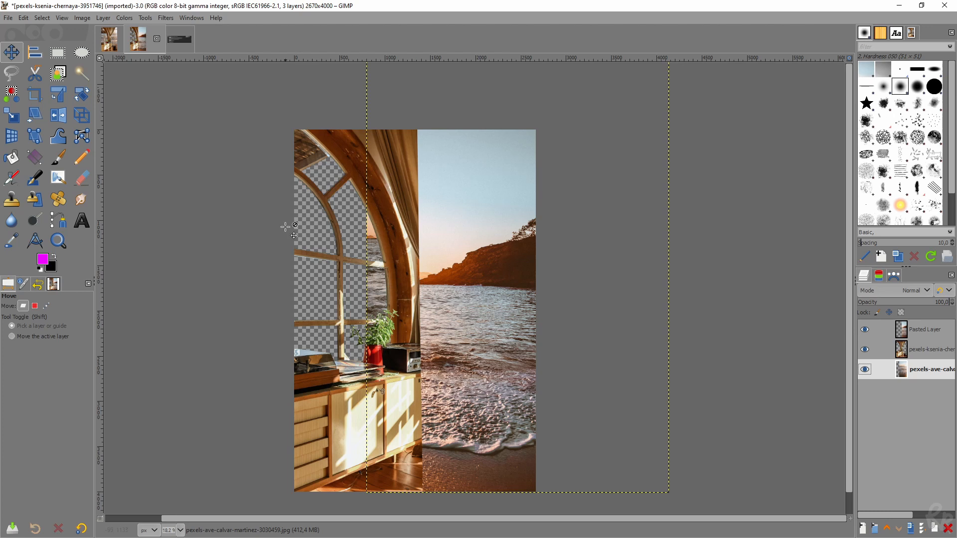
pyautogui.moveTo(100, 116)
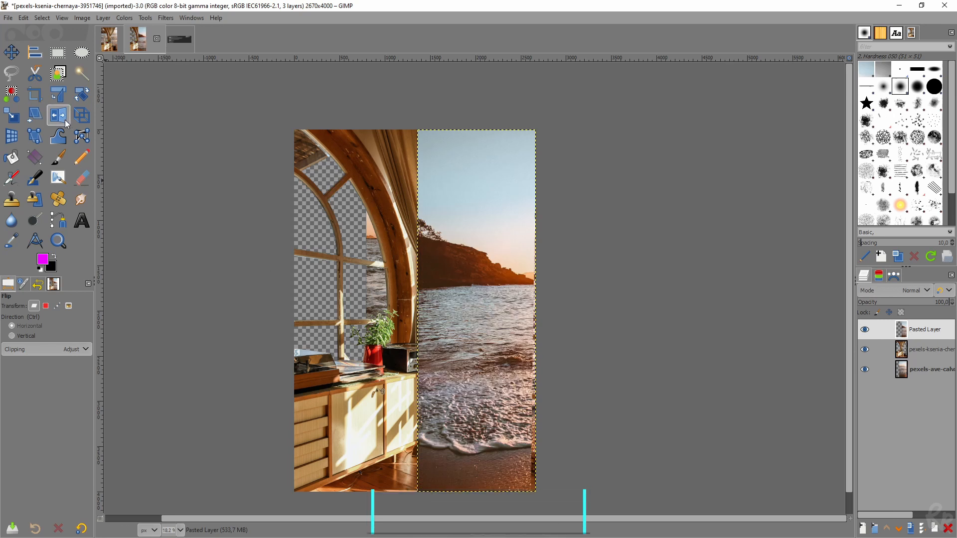
# Flip Pasted Layer horizontally and drag it left behind the arched window.
pyautogui.click(11, 52)
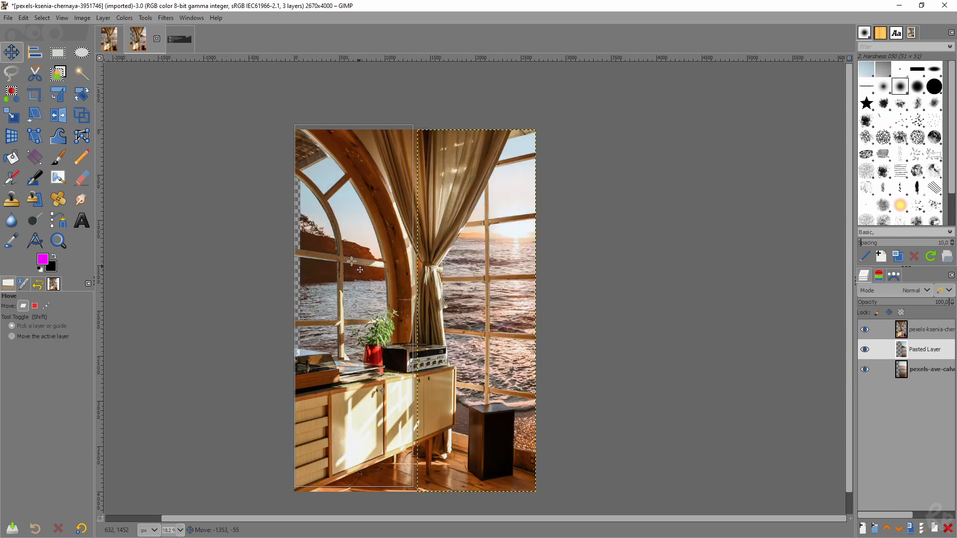
pyautogui.moveTo(360, 261); pyautogui.dragTo(333, 250)
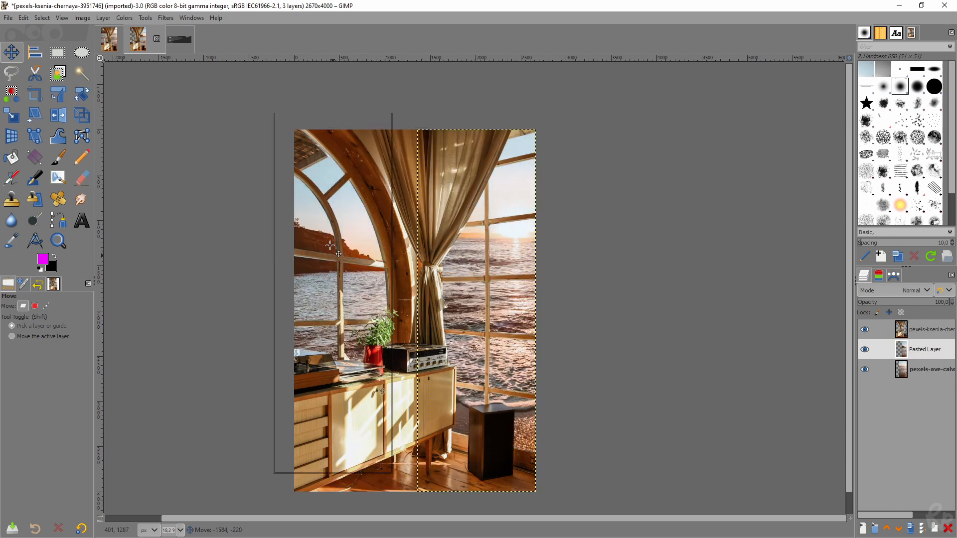
pyautogui.moveTo(332, 250); pyautogui.dragTo(335, 160)
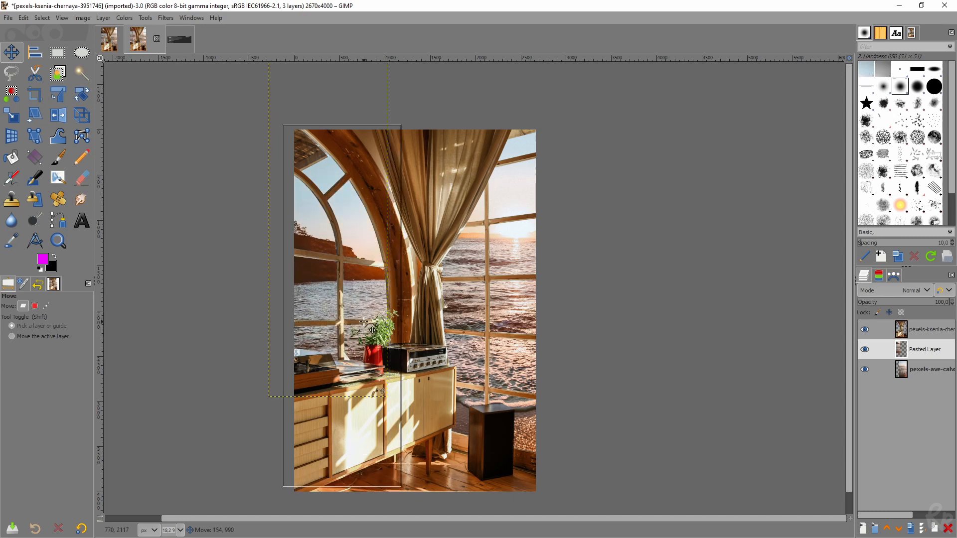
pyautogui.moveTo(364, 330); pyautogui.dragTo(372, 315)
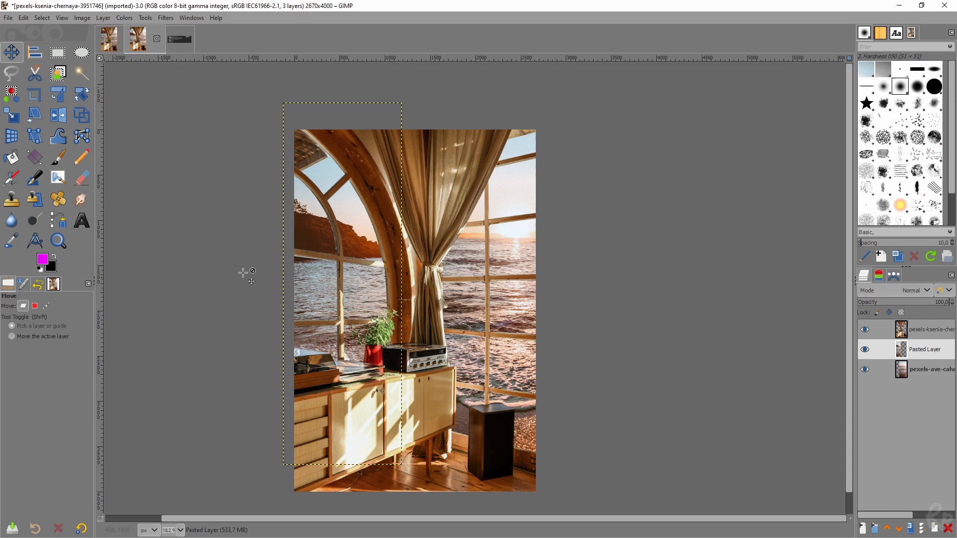
pyautogui.moveTo(425, 239)
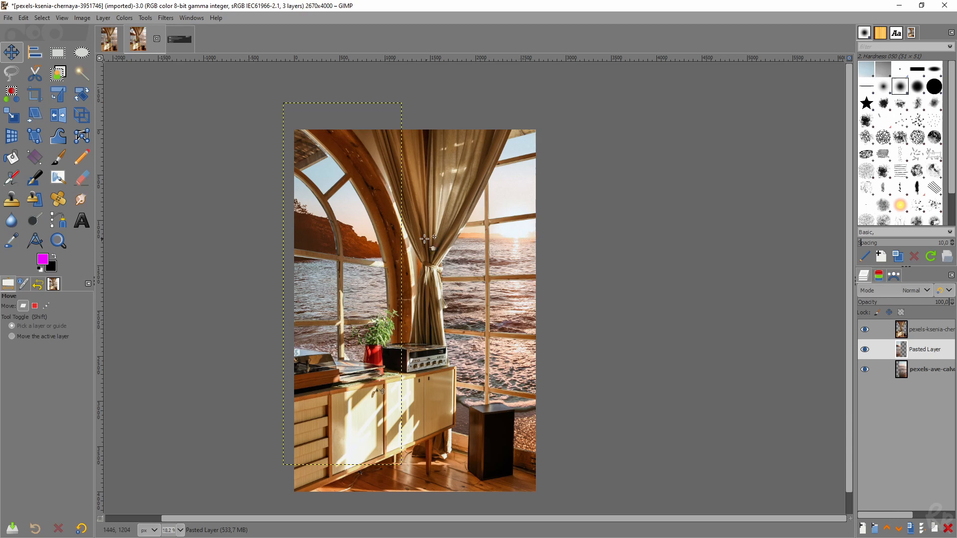
pyautogui.moveTo(330, 254)
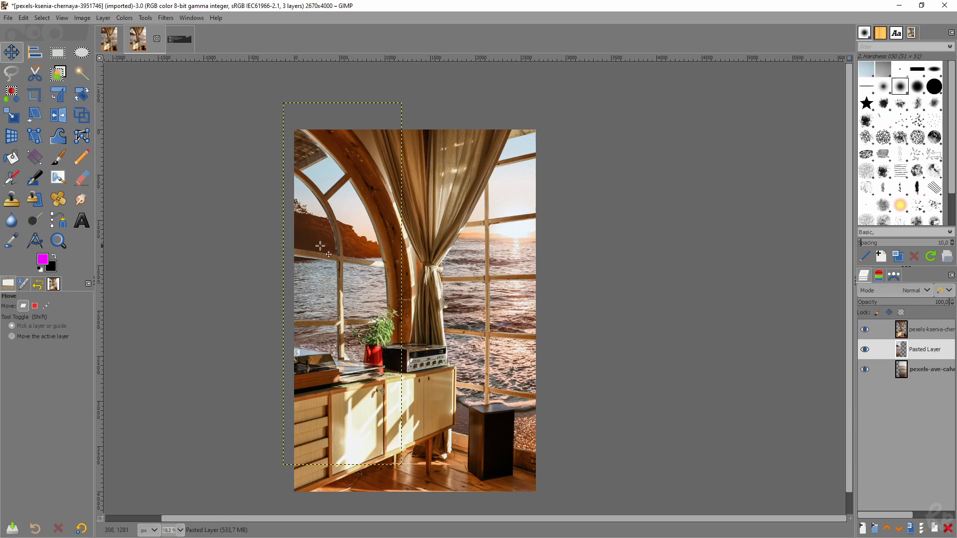
pyautogui.moveTo(375, 291)
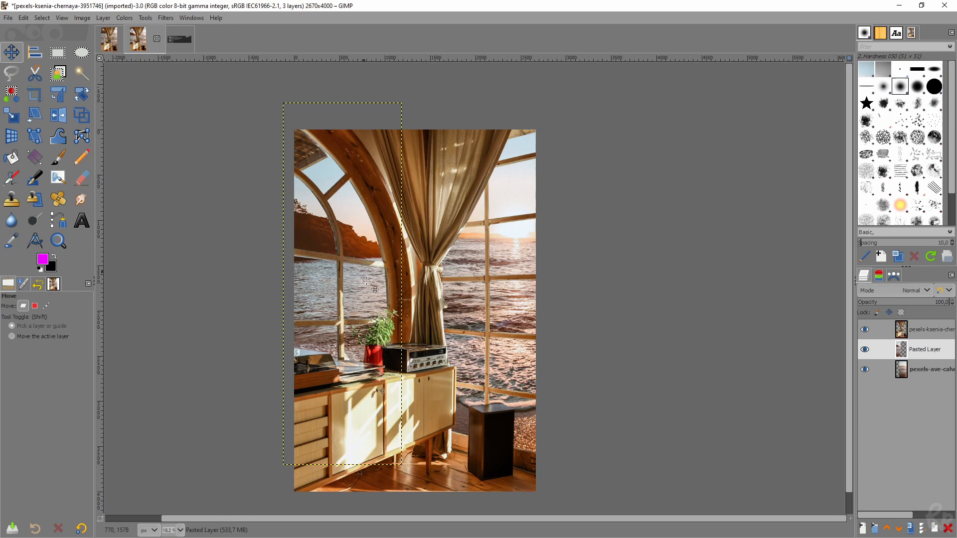
pyautogui.moveTo(346, 297)
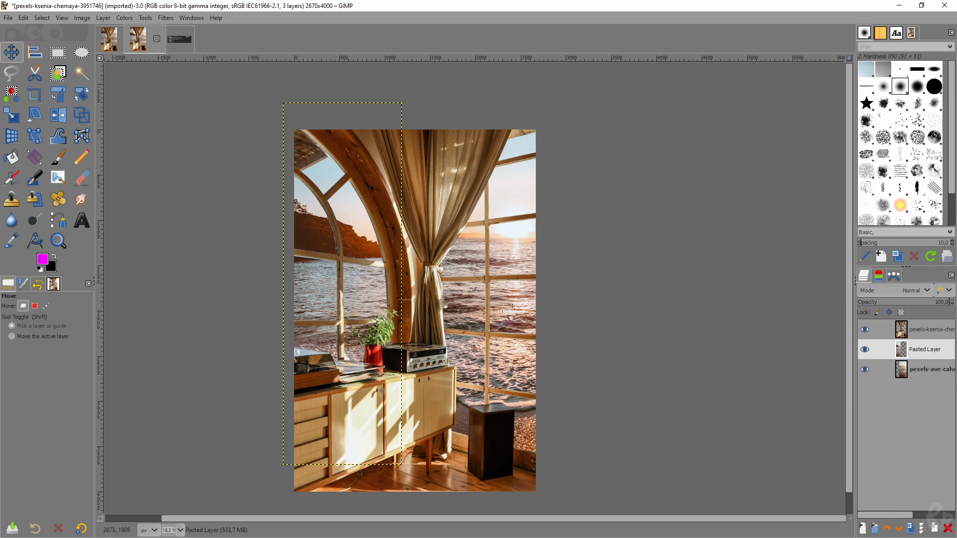
pyautogui.moveTo(139, 217)
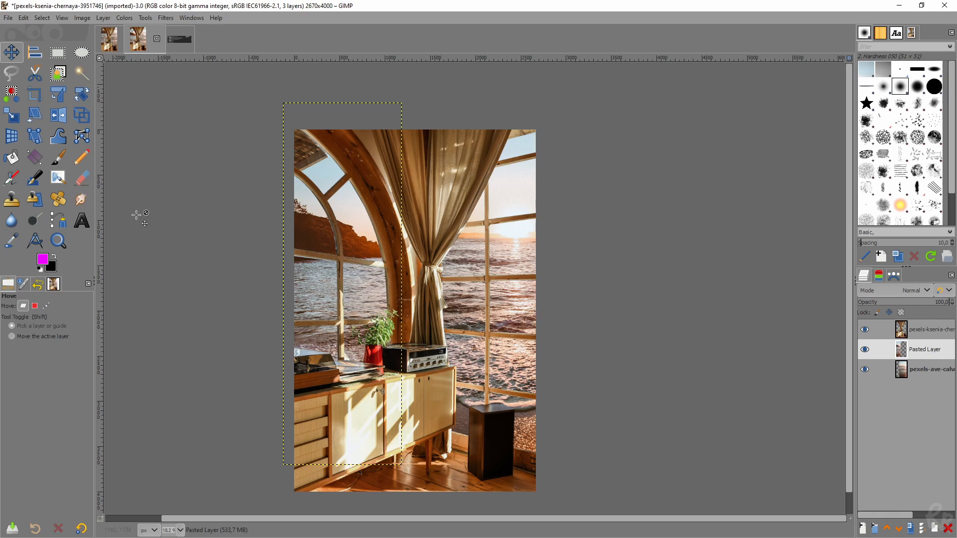
pyautogui.click(57, 95)
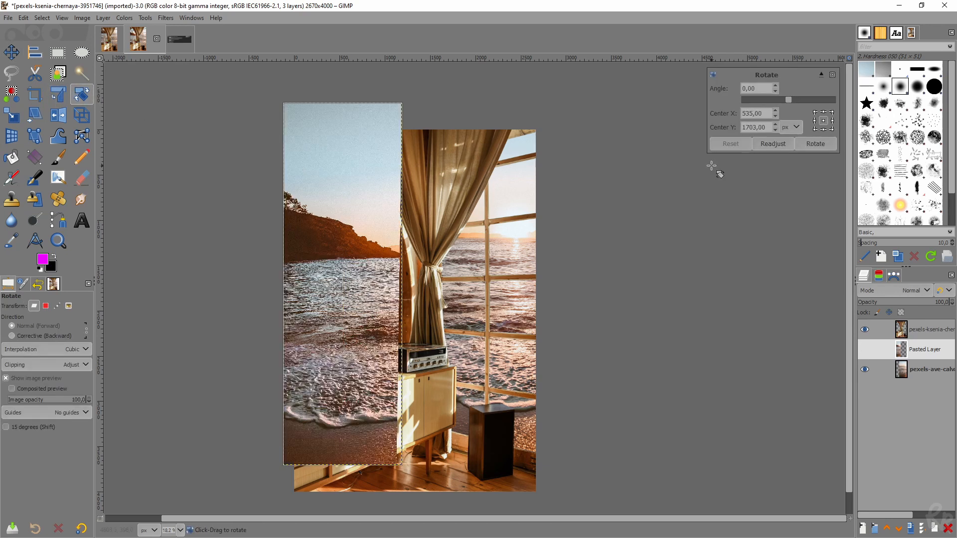
# Rotate the pasted beach strip about 2.05° clockwise and apply it.
pyautogui.moveTo(788, 100); pyautogui.dragTo(790, 100)
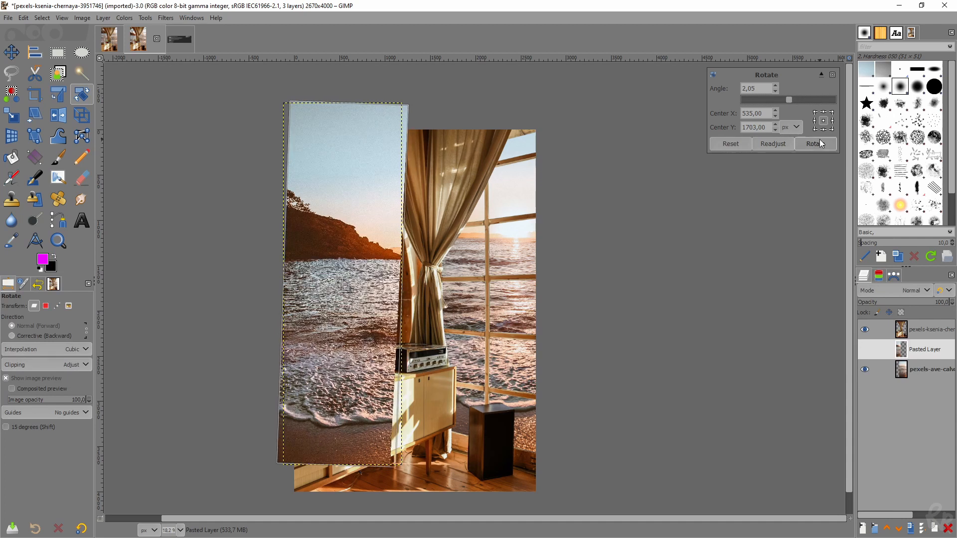
pyautogui.click(816, 144)
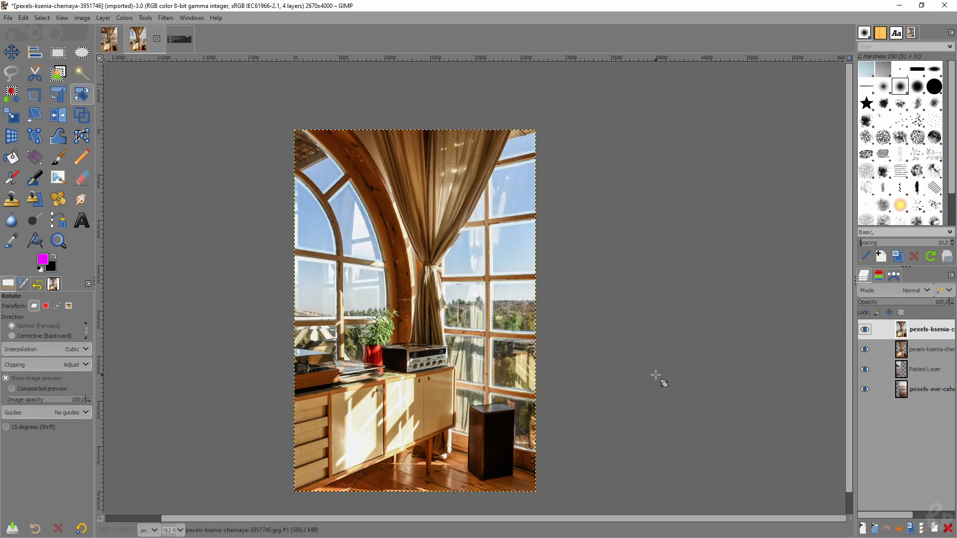
pyautogui.moveTo(408, 323)
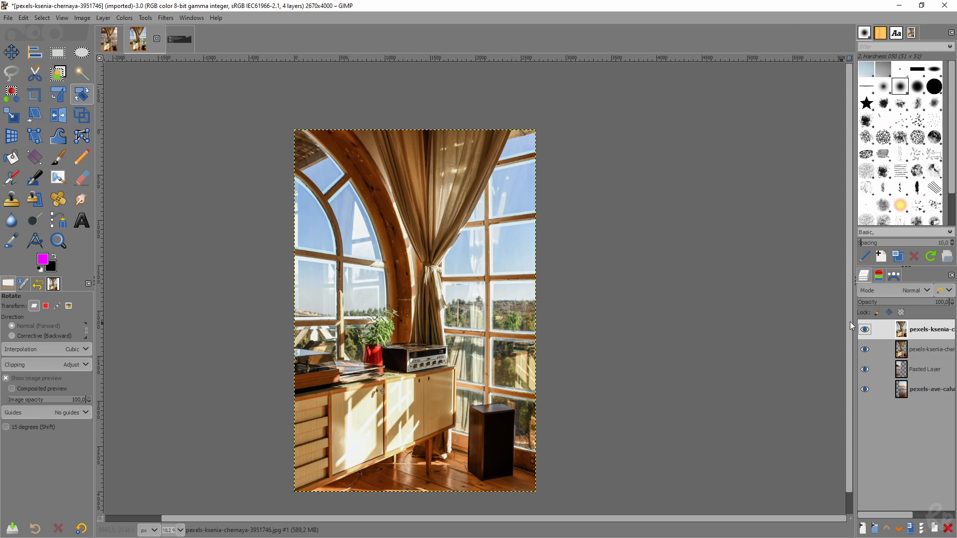
# Hide the top pexels-ksenia layer so the sunset shows through, then toggle to compare.
pyautogui.click(865, 329)
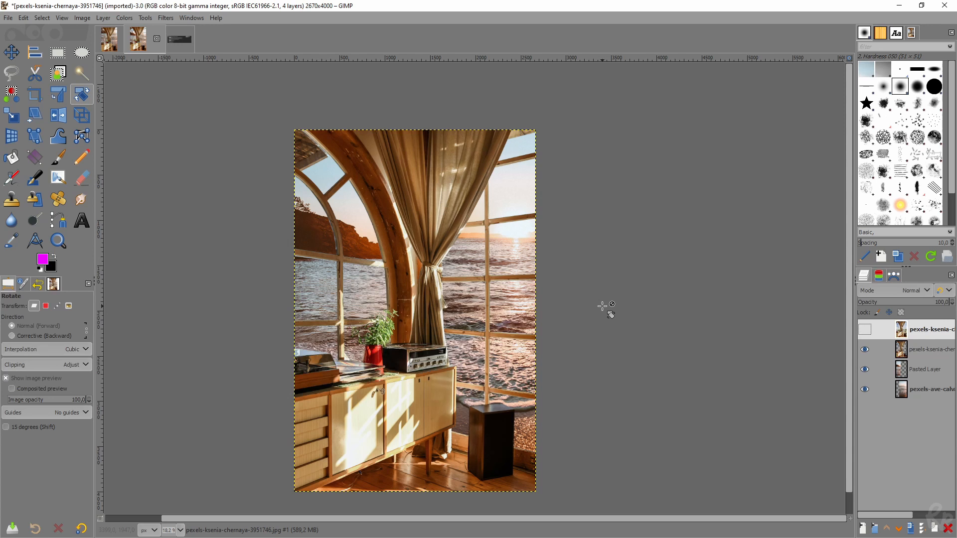
pyautogui.click(179, 39)
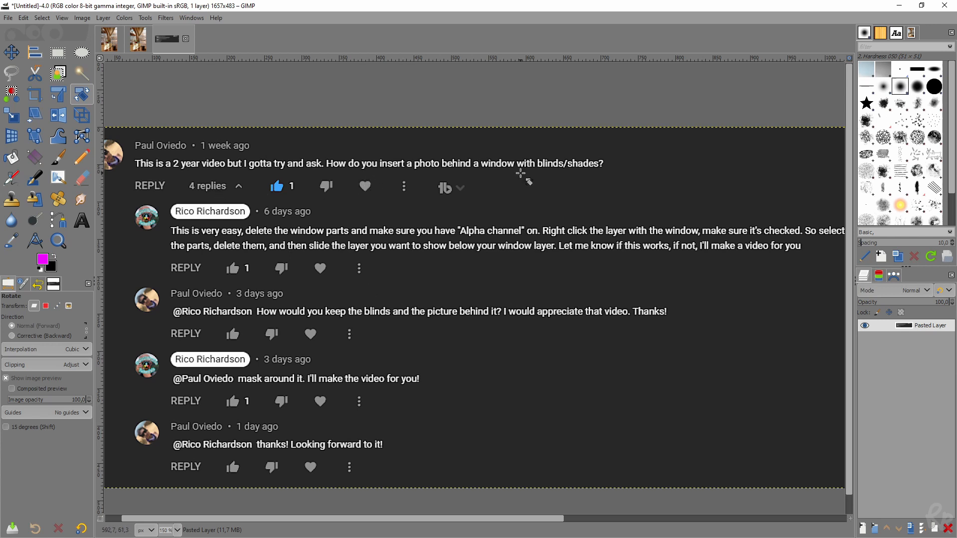
# Return to the beach-window composite image from the comments screenshot.
pyautogui.click(137, 39)
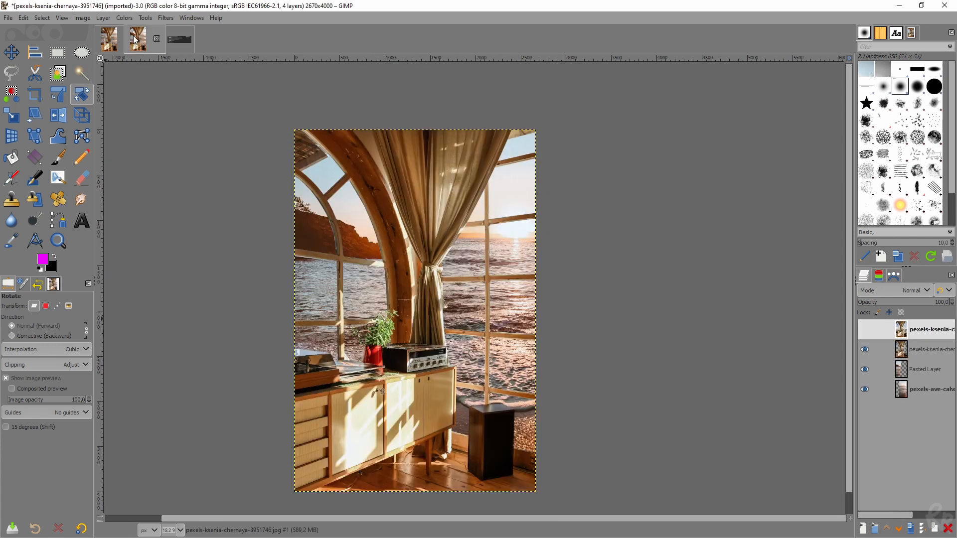